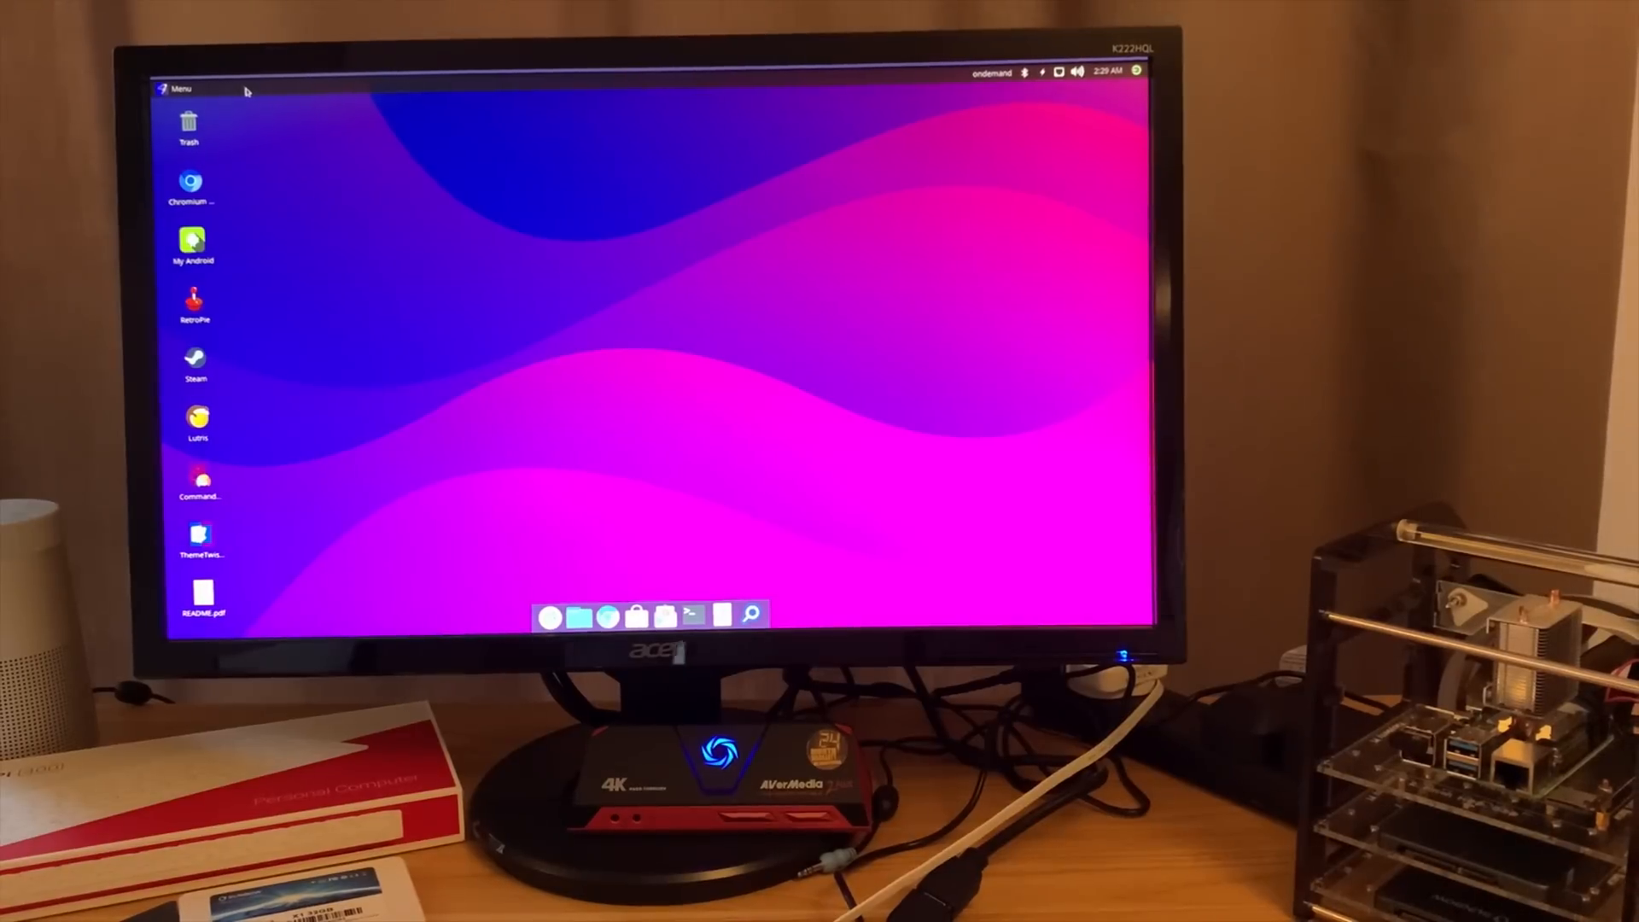
Log out of Twister OS from the Menu and restart the Raspberry Pi.
left_click(178, 89)
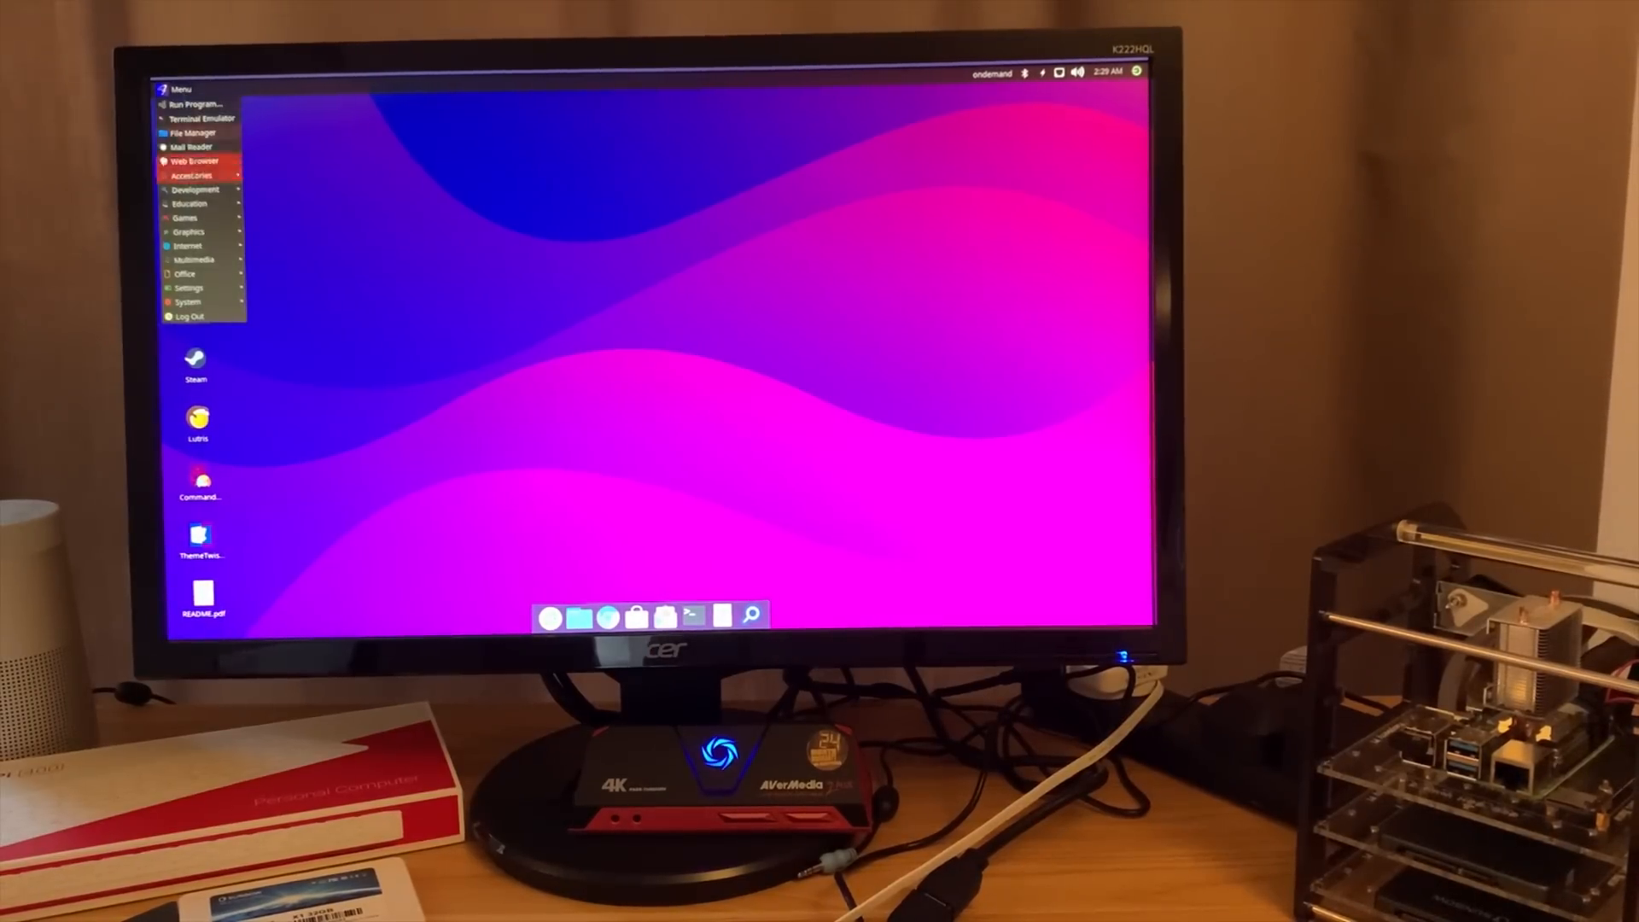
left_click(188, 315)
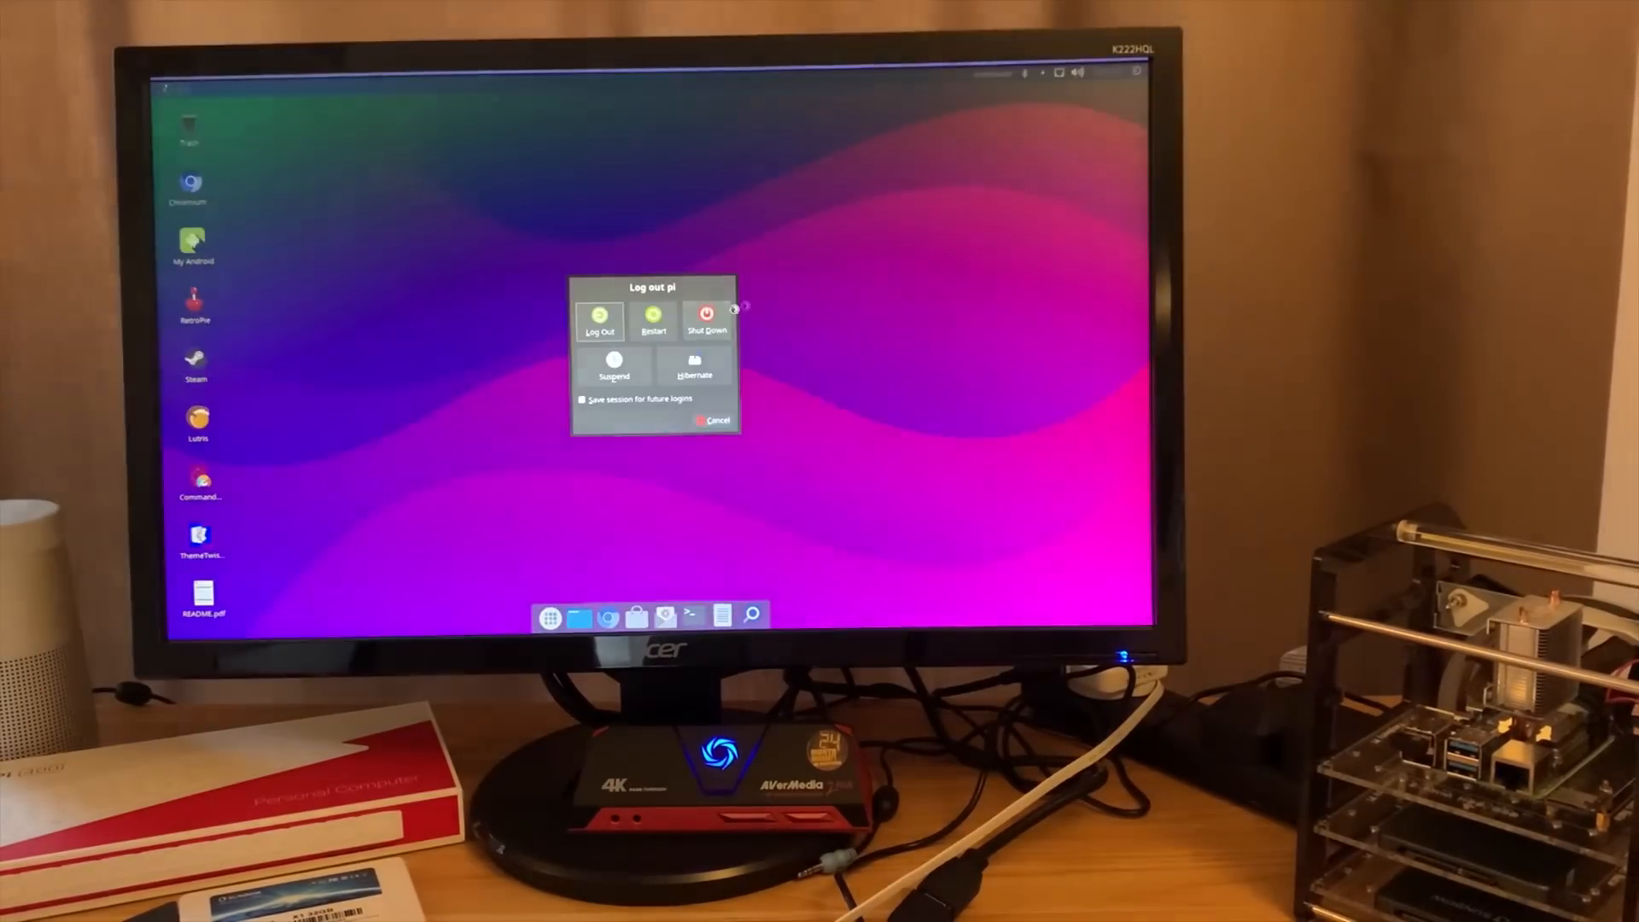
left_click(706, 318)
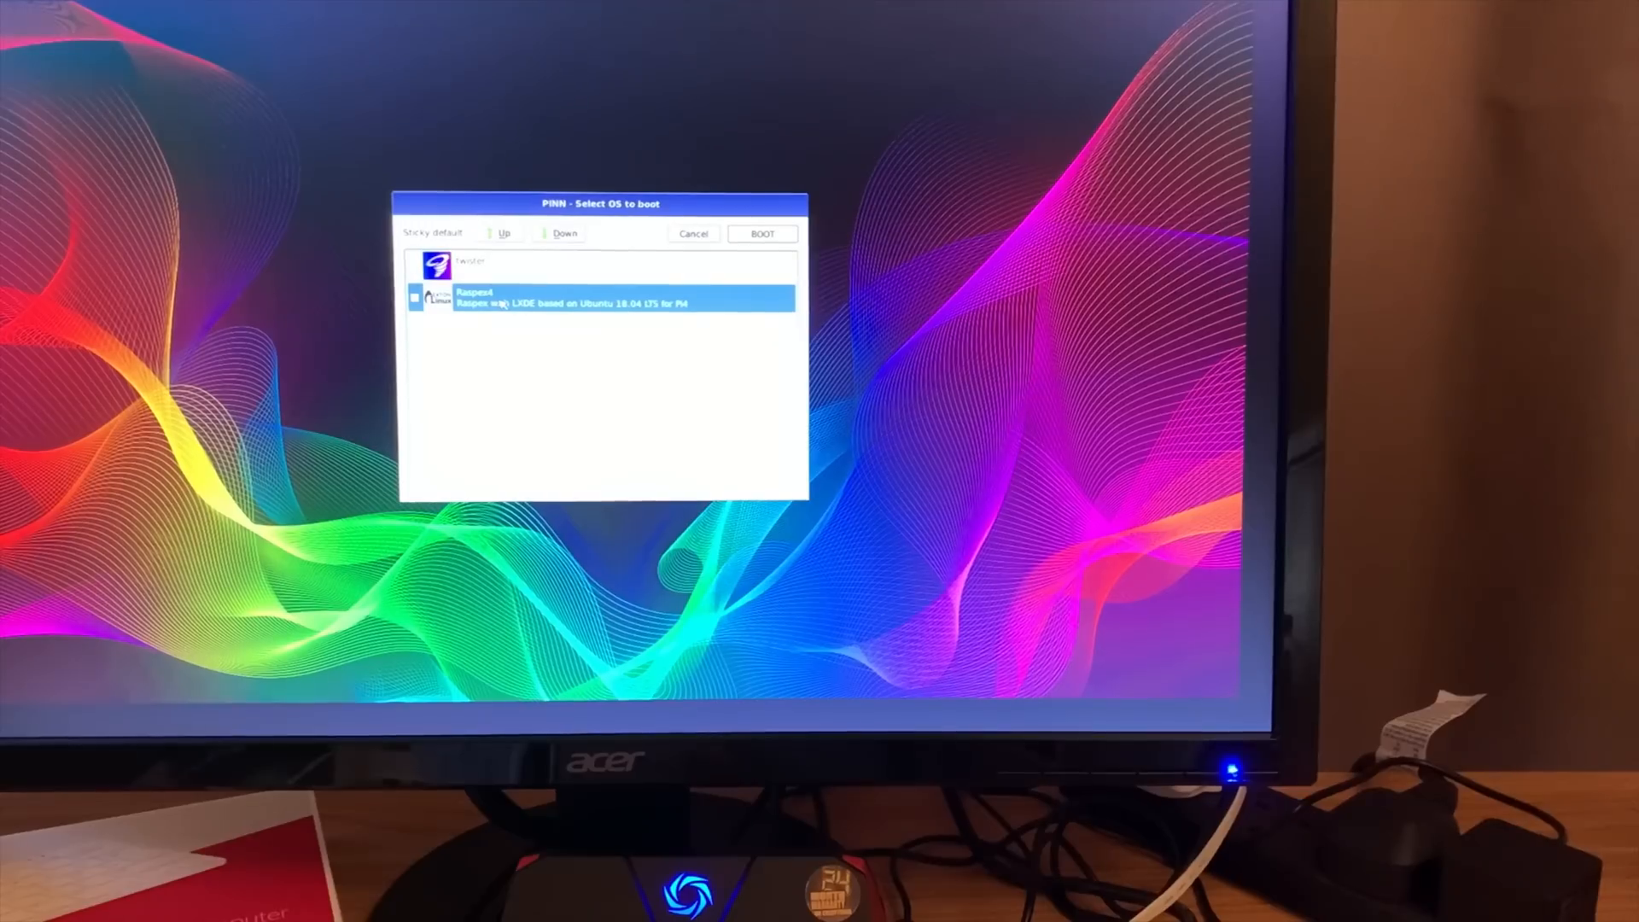
Move Raspex4 up to the top of PINN's boot list, then select the twister entry.
left_click(499, 232)
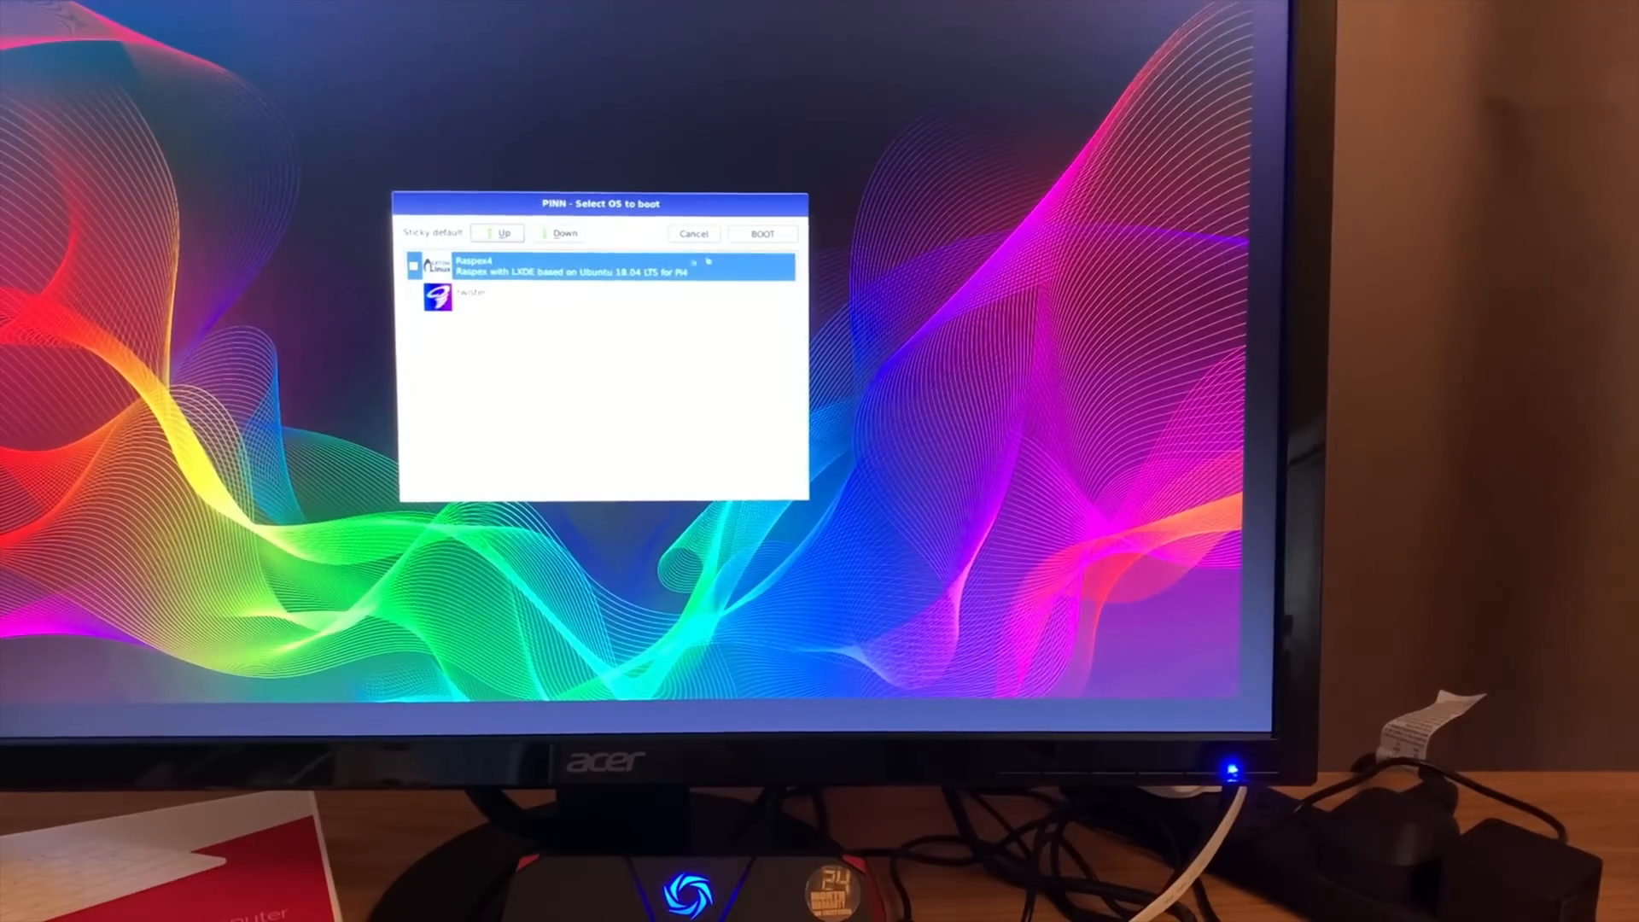
left_click(763, 232)
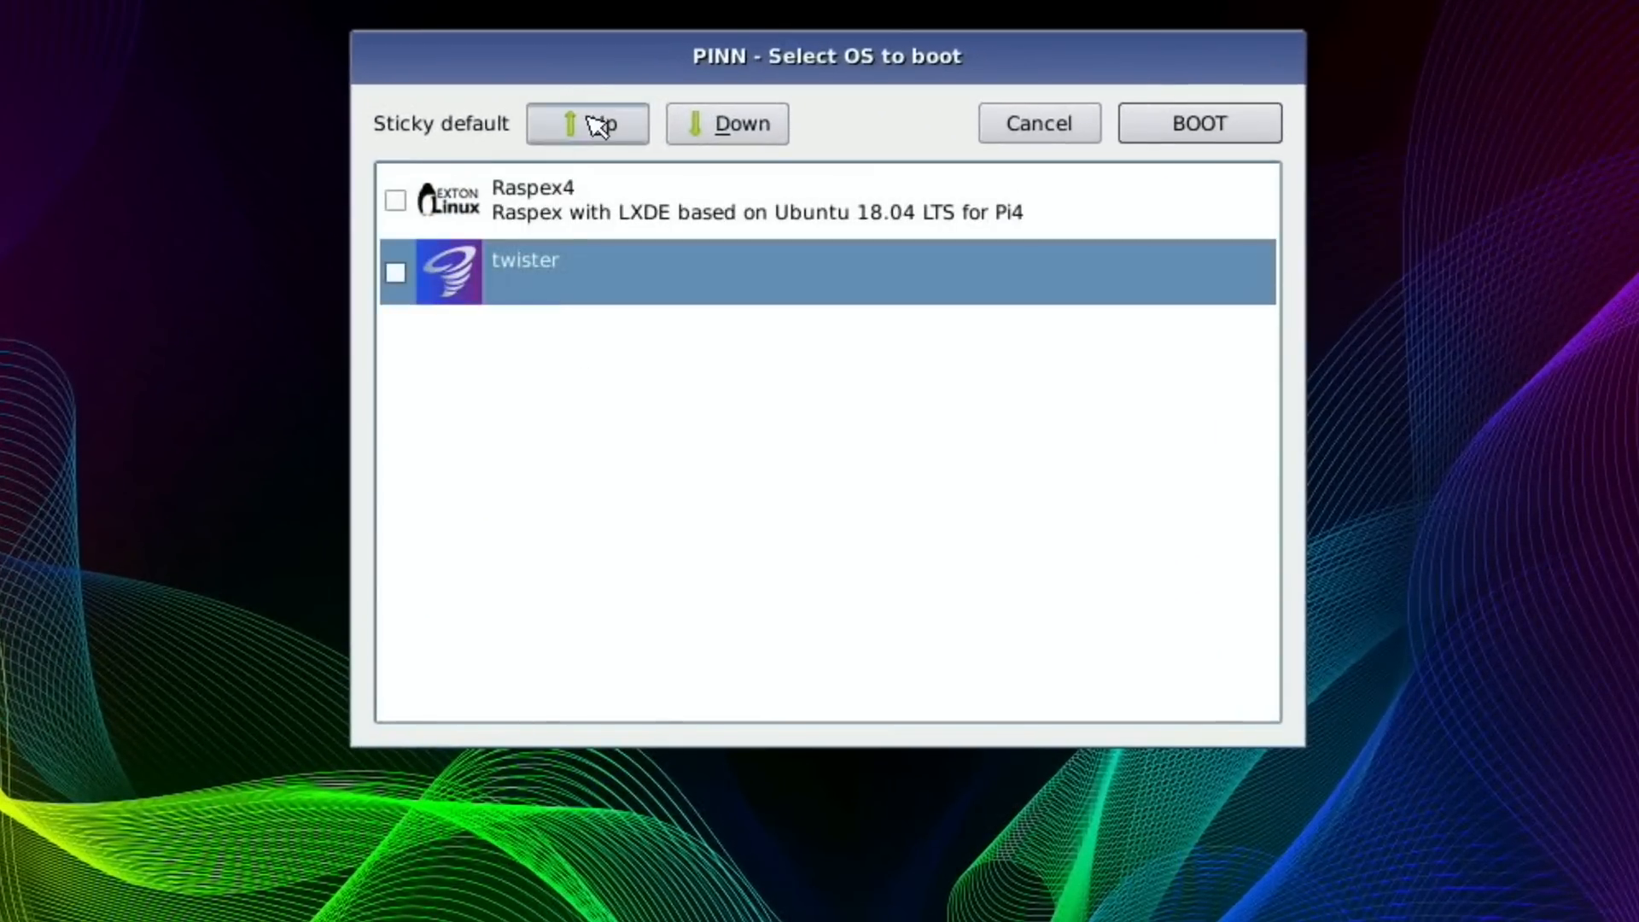
Move twister back to the top of the boot list and boot into it.
left_click(586, 123)
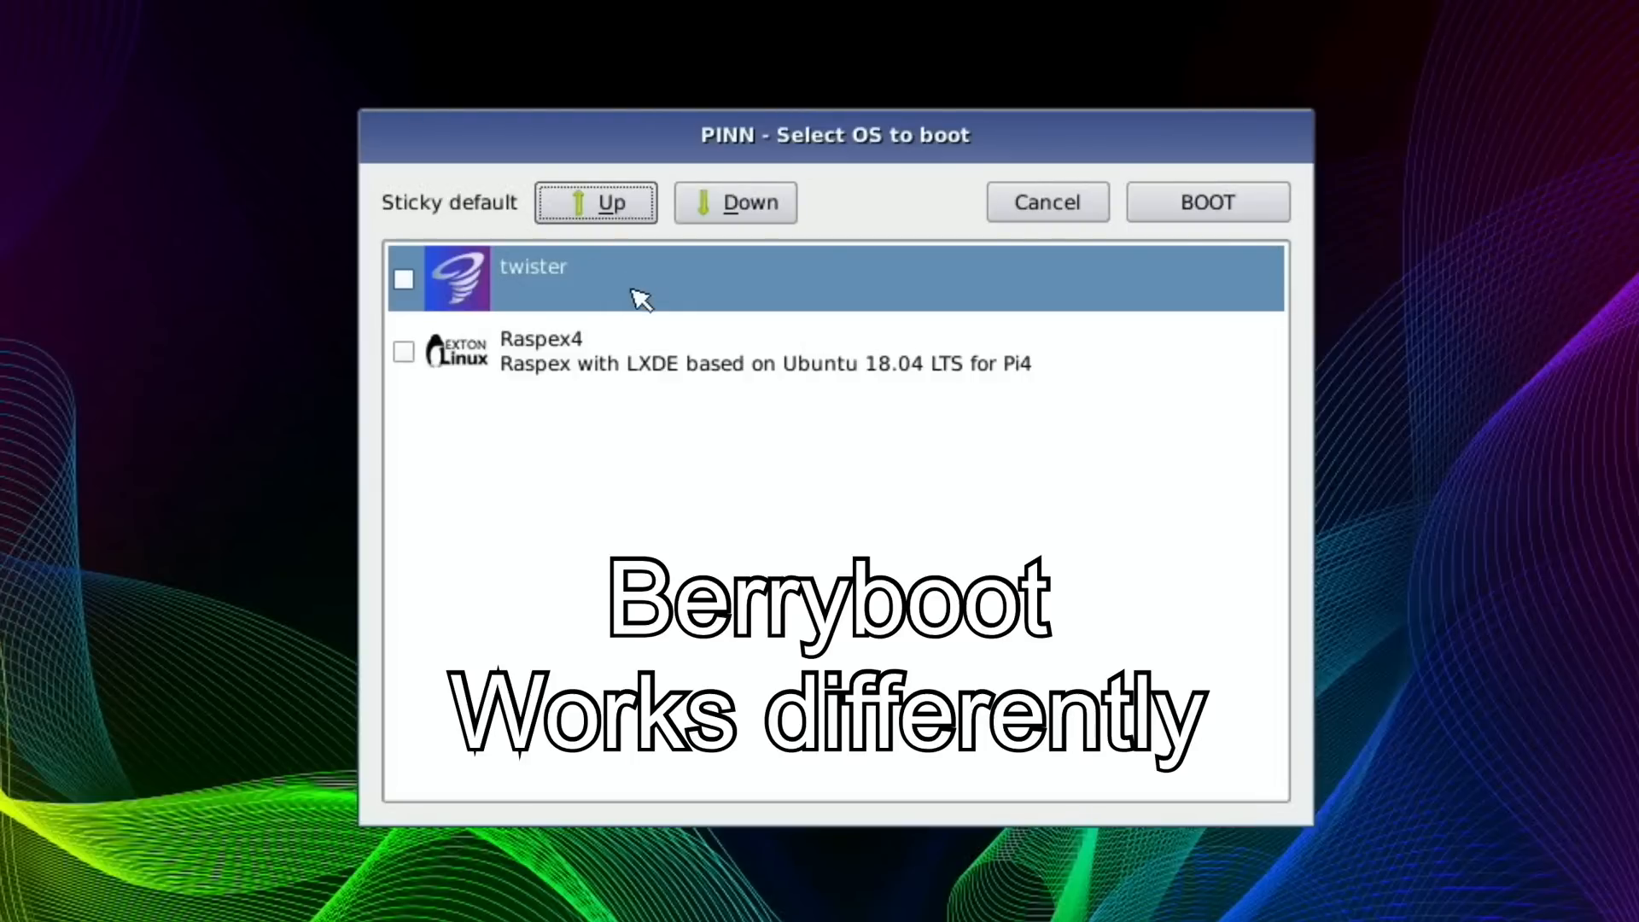
left_click(1206, 201)
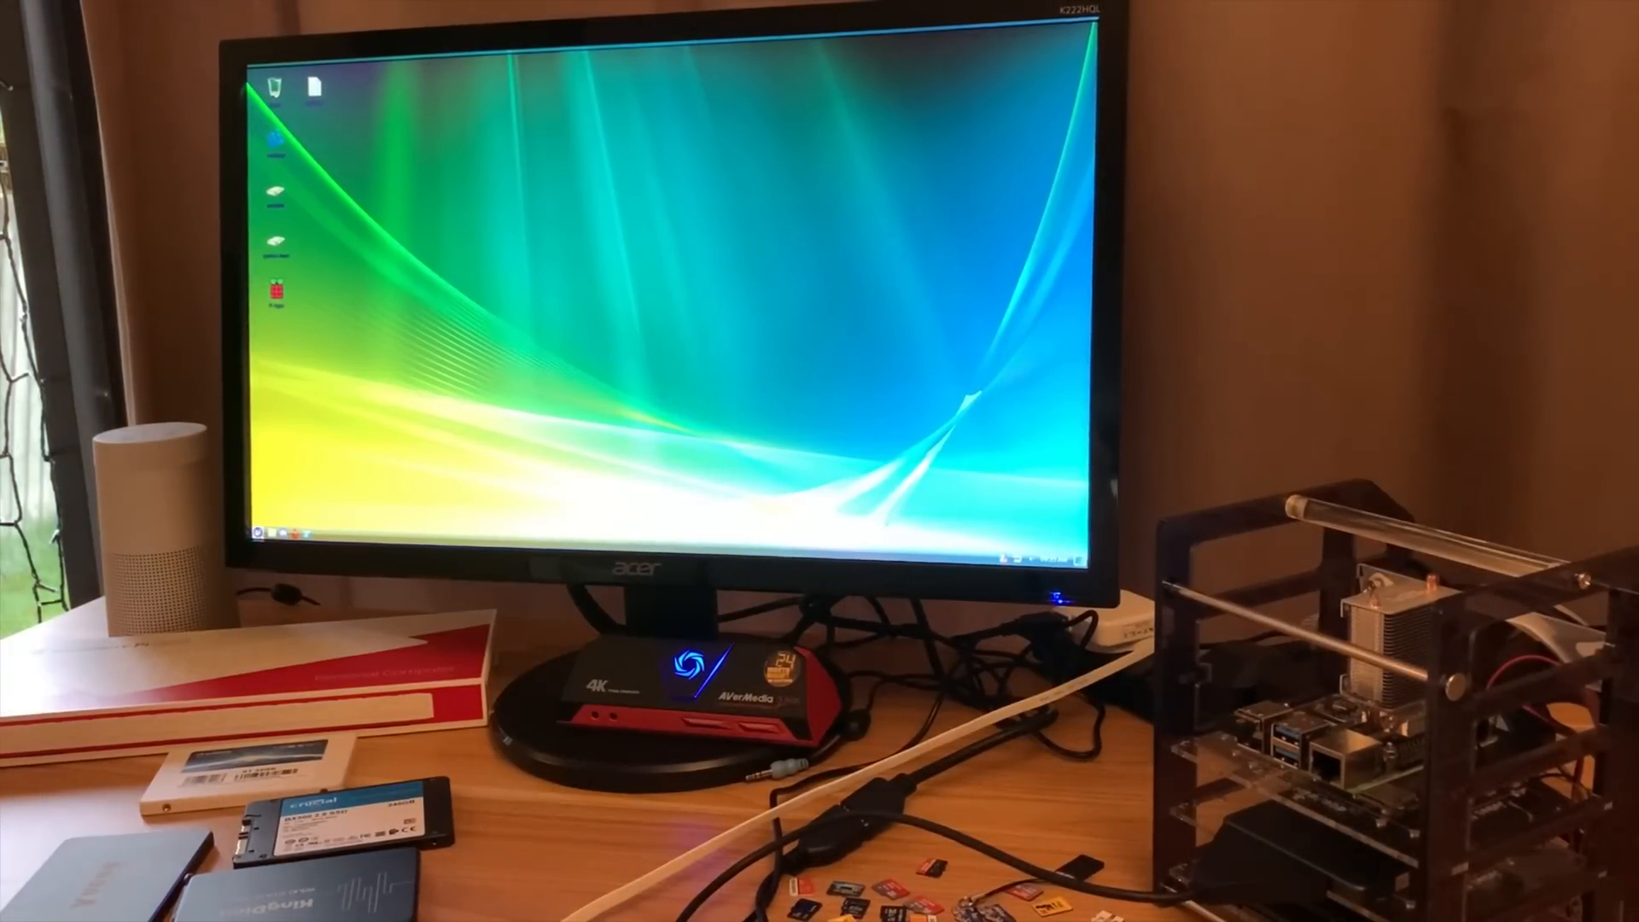
Boot Flame Monk Ubuntu through to the Ubuntu MATE 20.10 desktop and welcome screen.
left_click(255, 530)
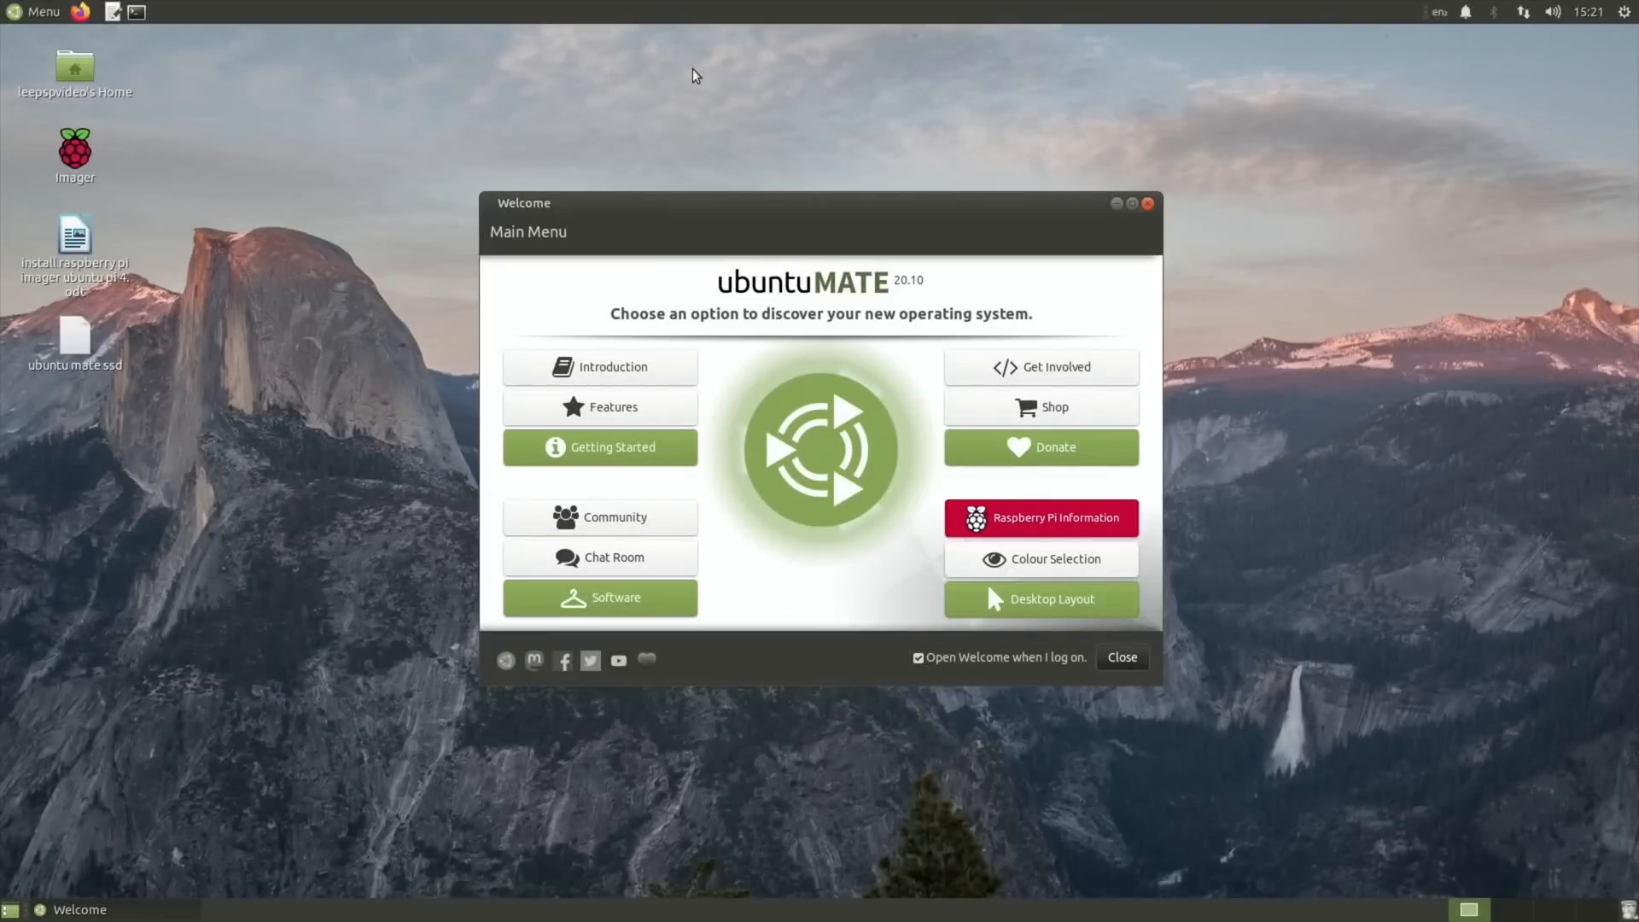
mouse_move(806, 224)
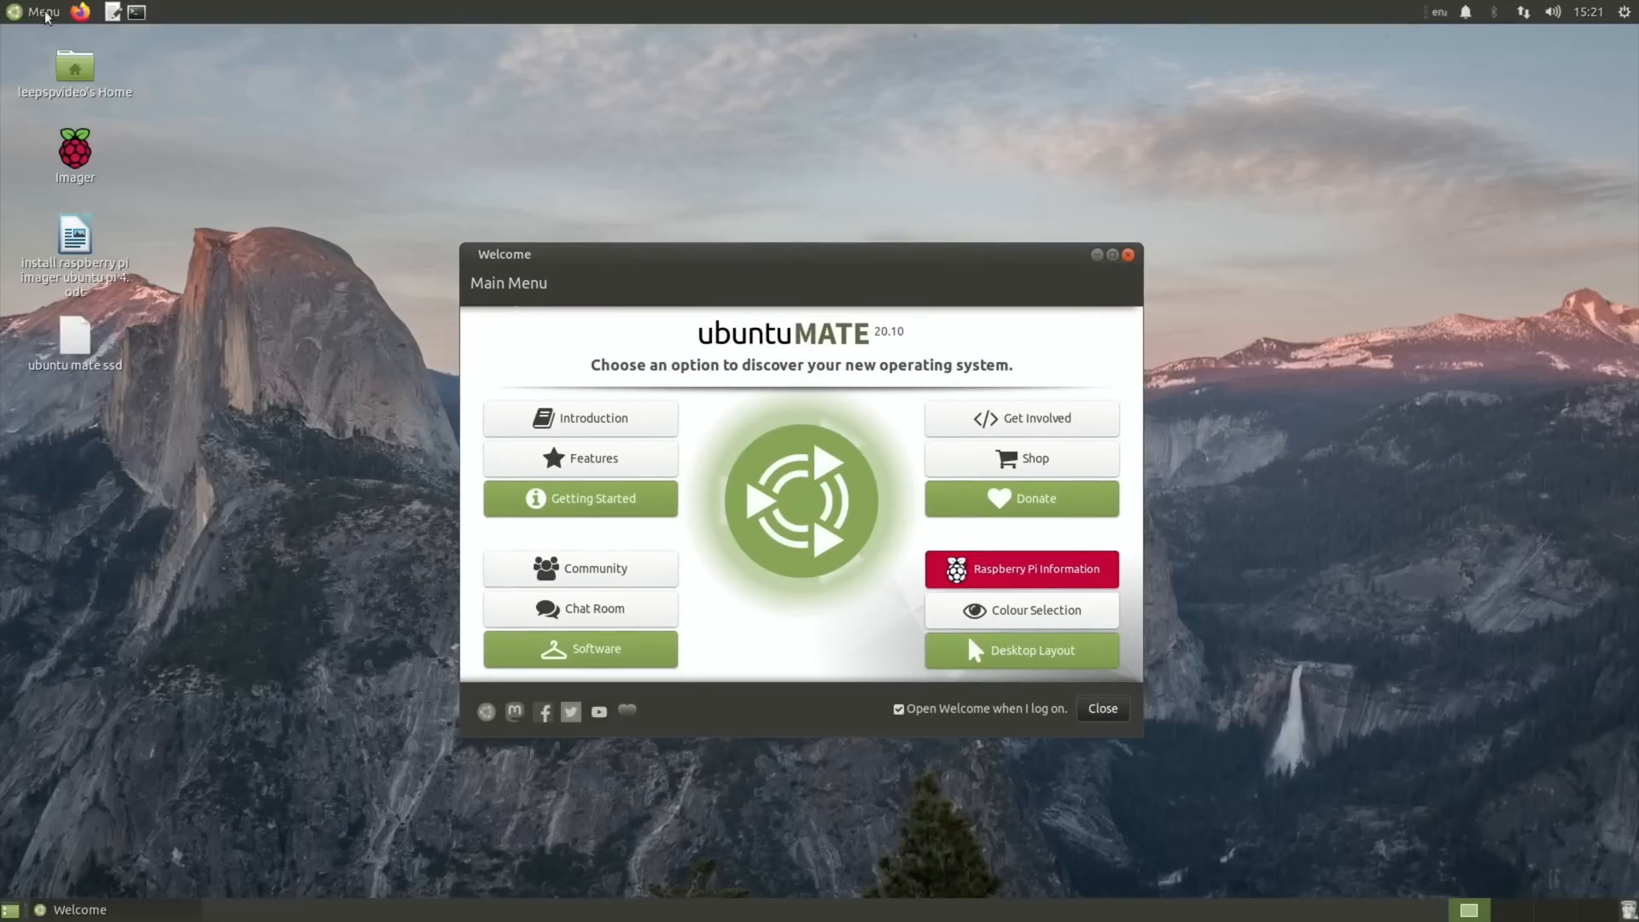
Open the Ubuntu MATE top-panel Menu, then use the top-right panel control.
left_click(42, 11)
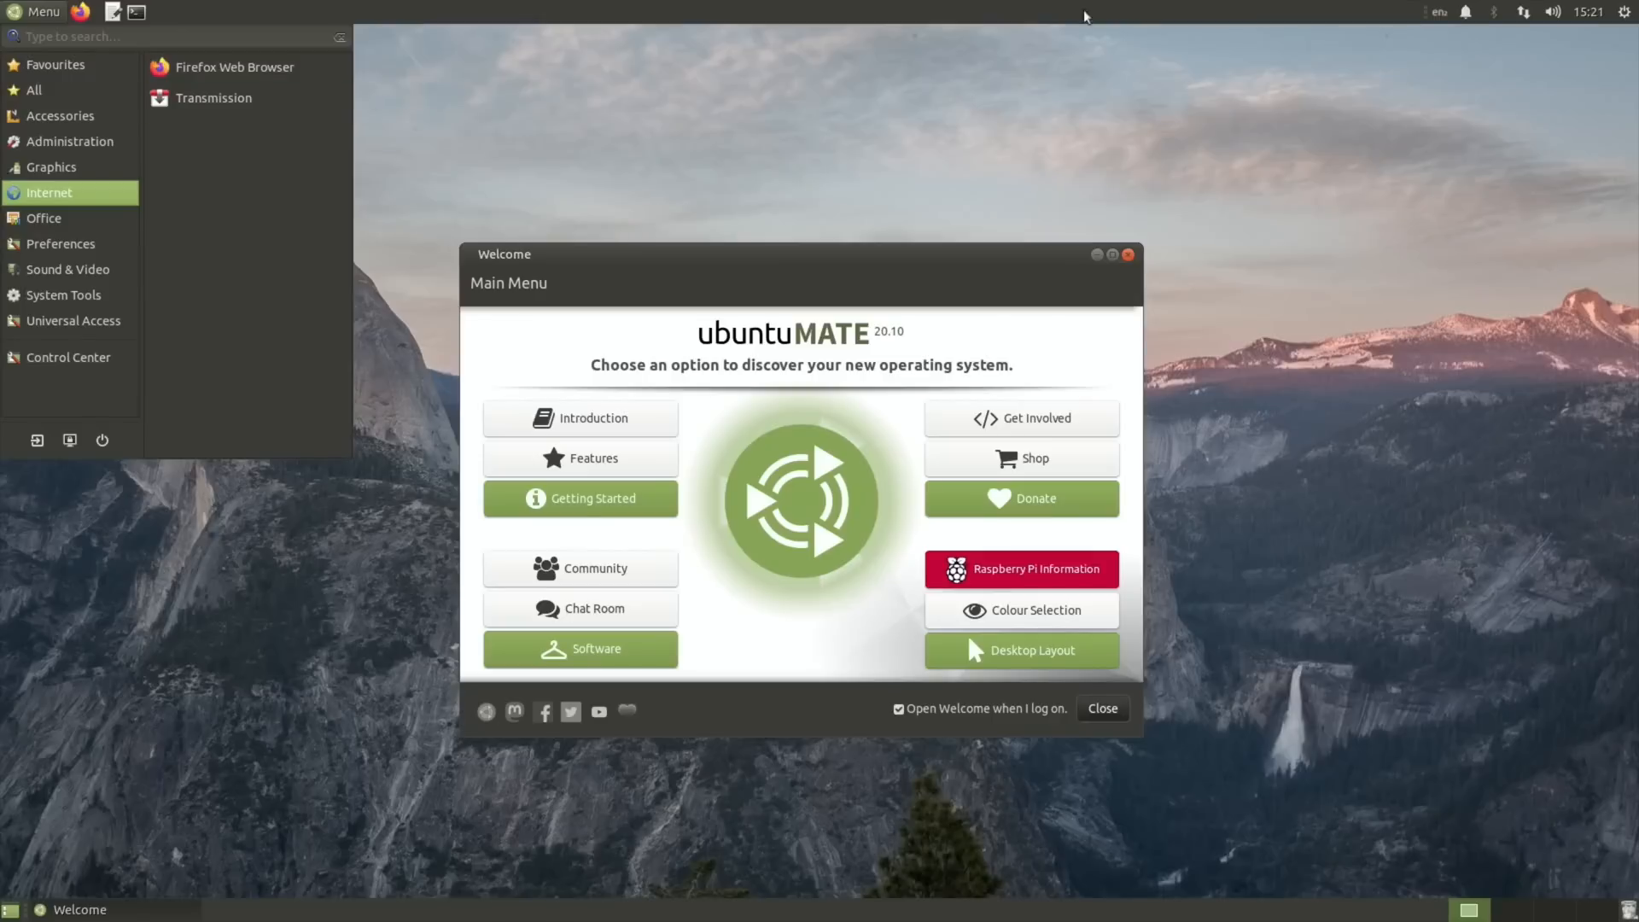
left_click(1626, 11)
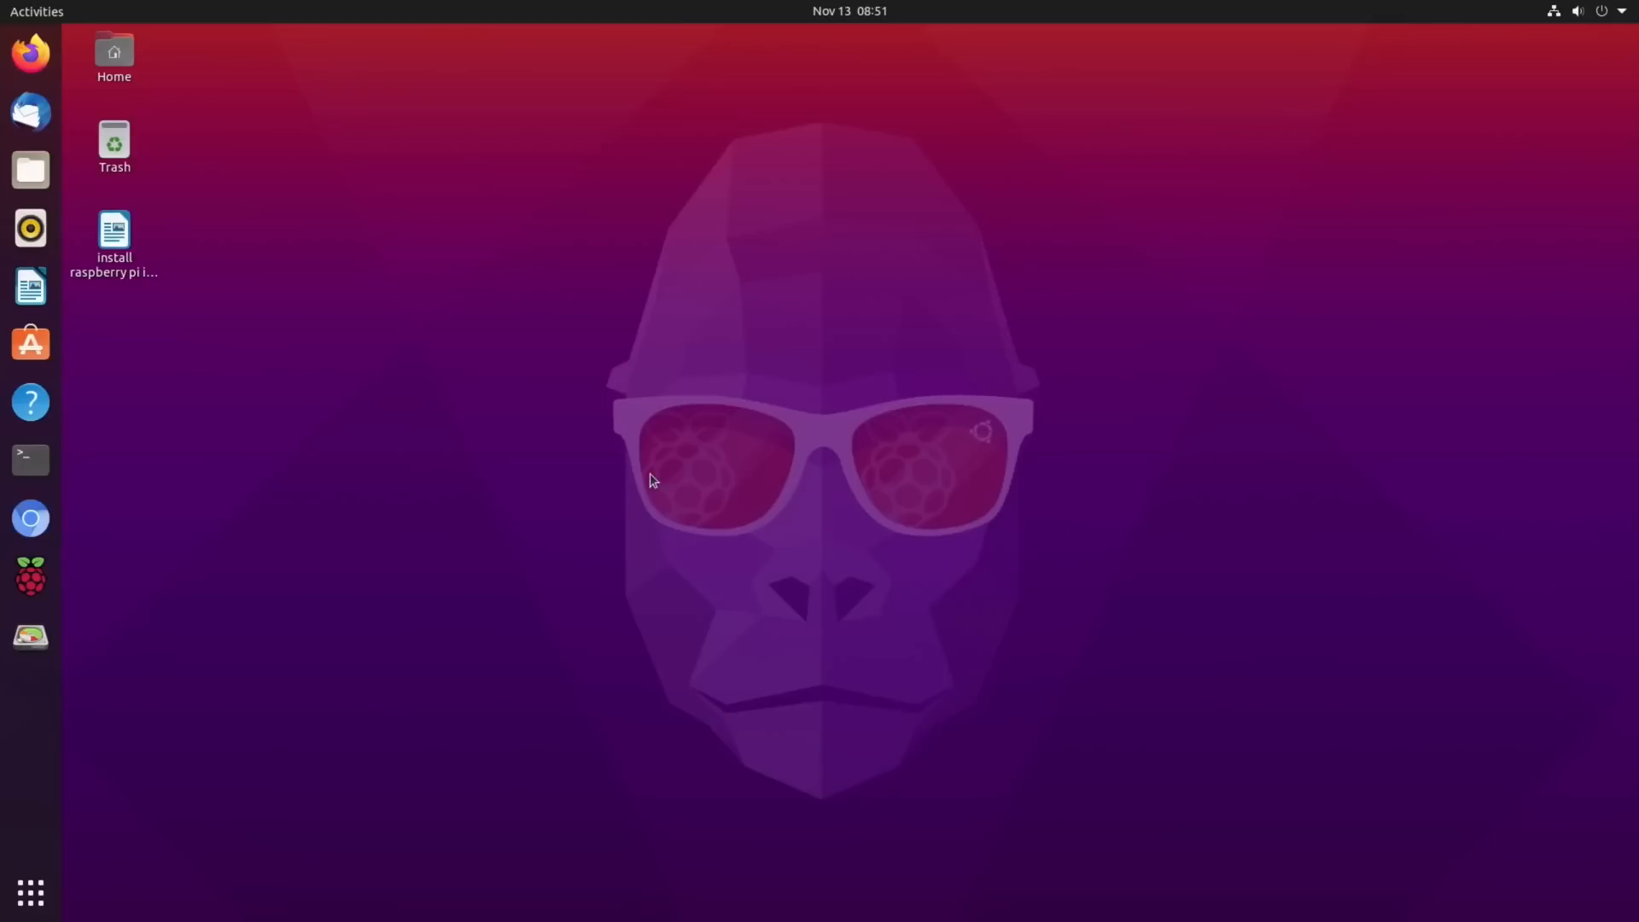
mouse_move(227, 326)
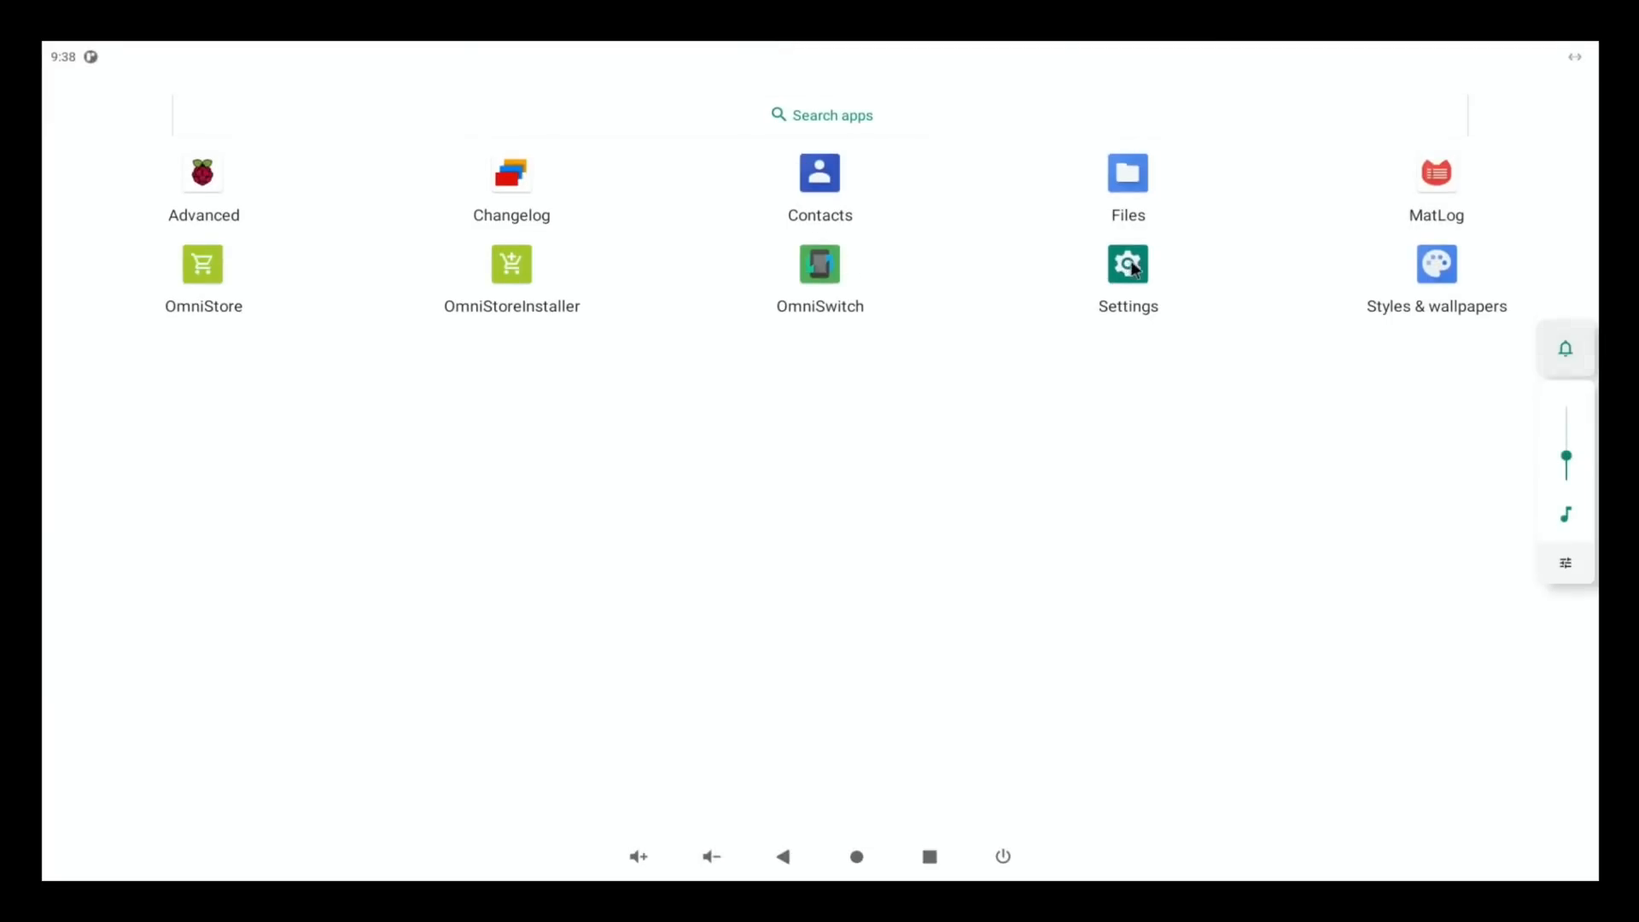
Open OmniROM Settings from the app drawer, then return to the home screen.
left_click(1127, 264)
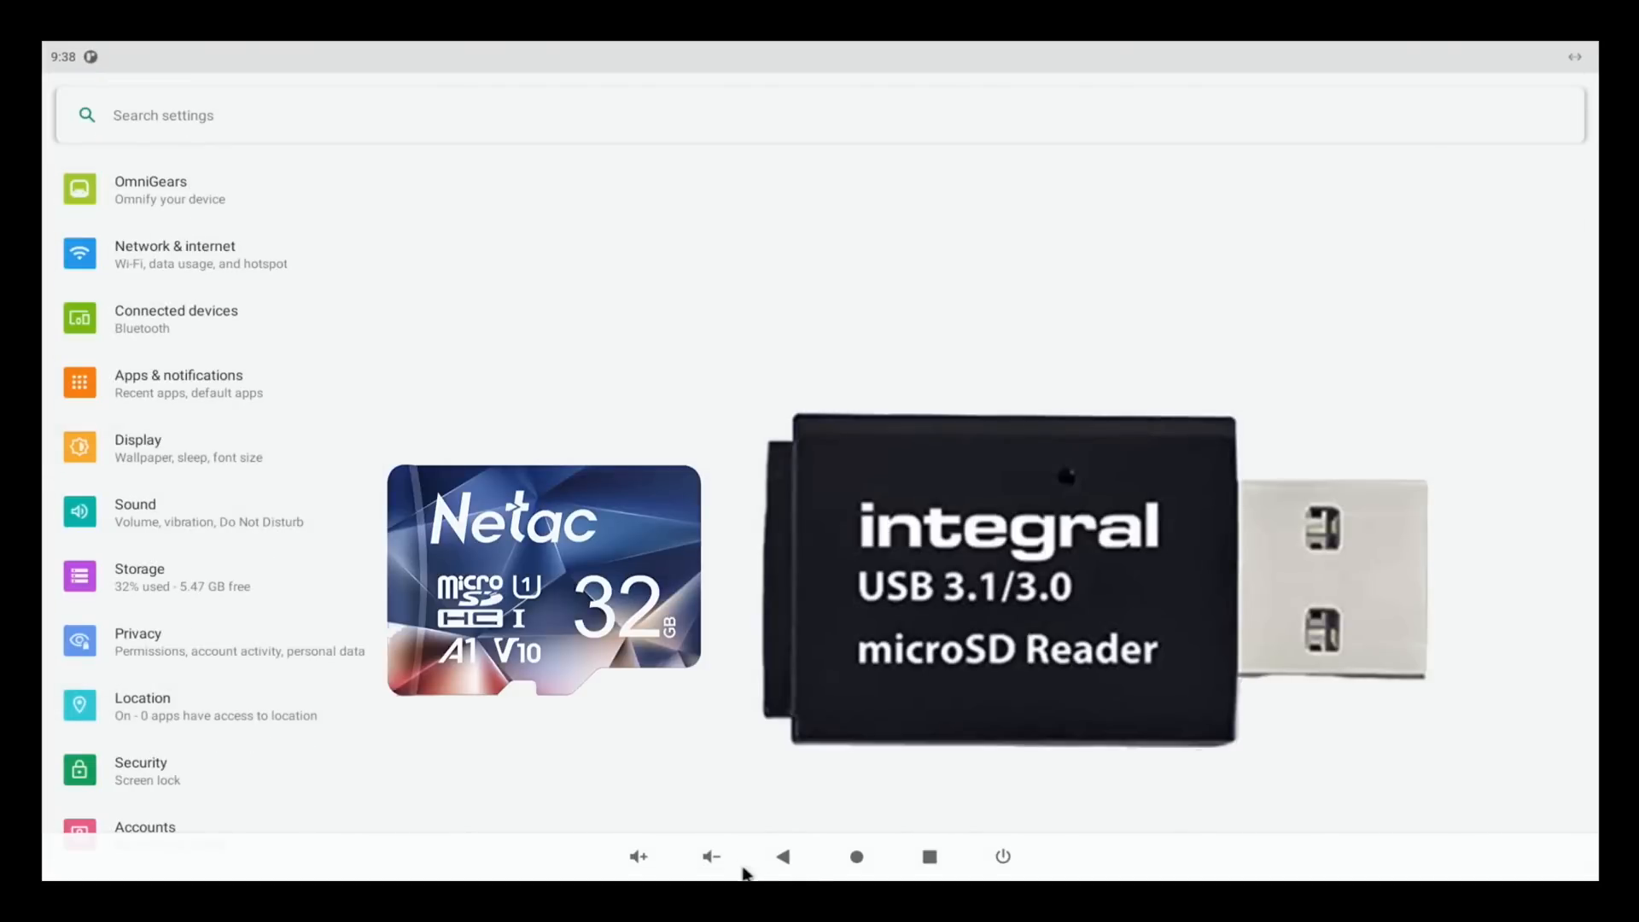
left_click(856, 857)
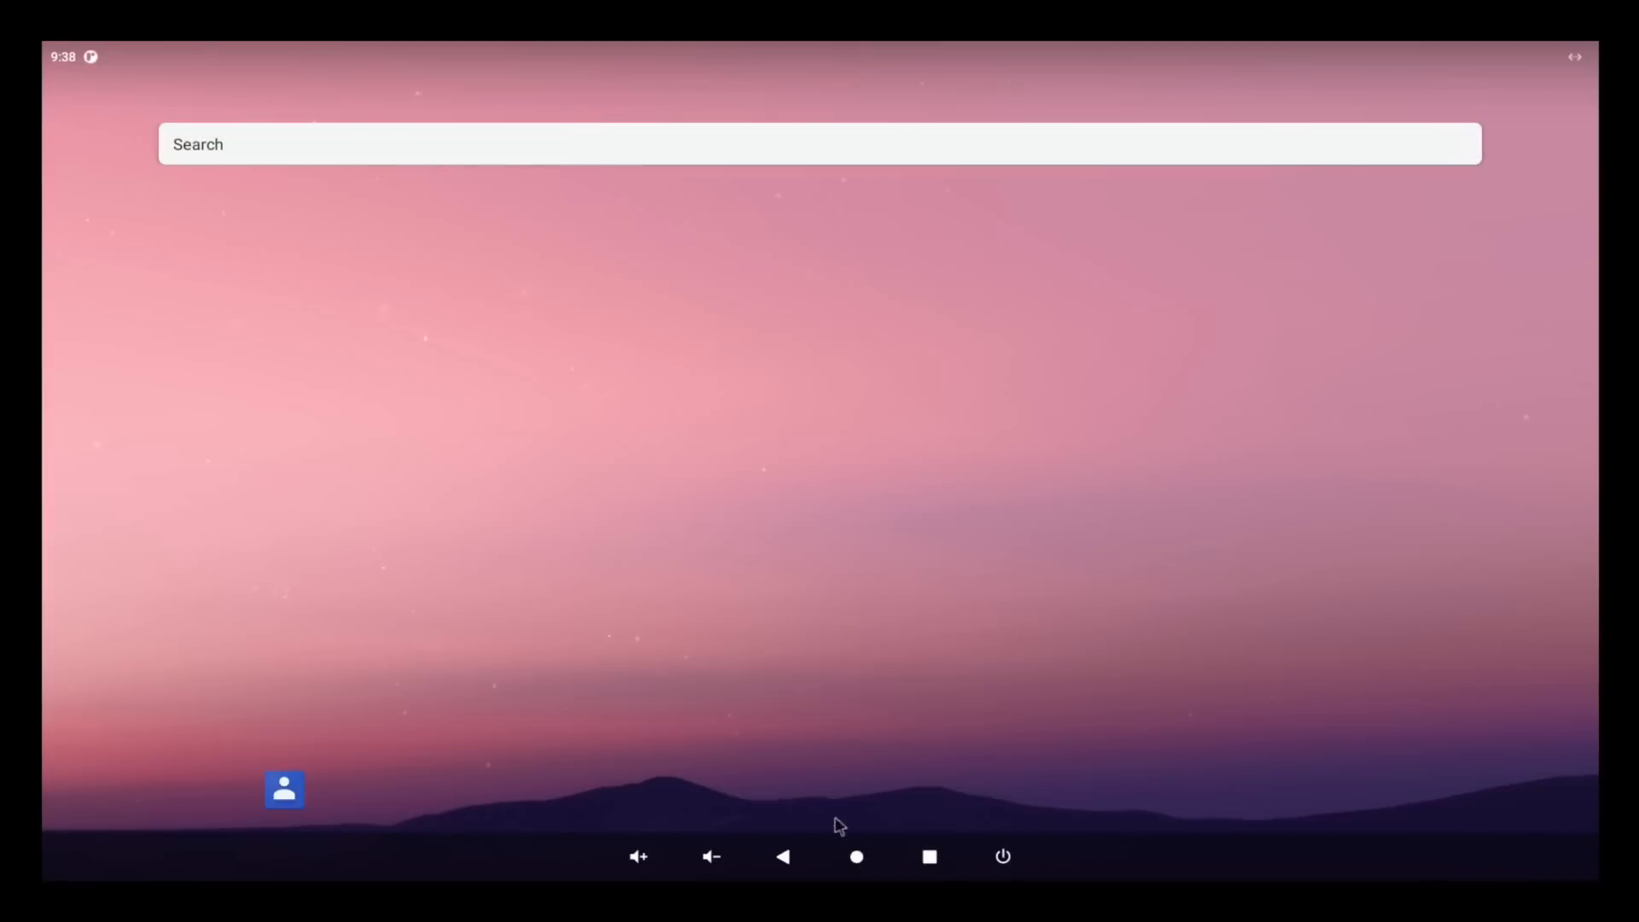